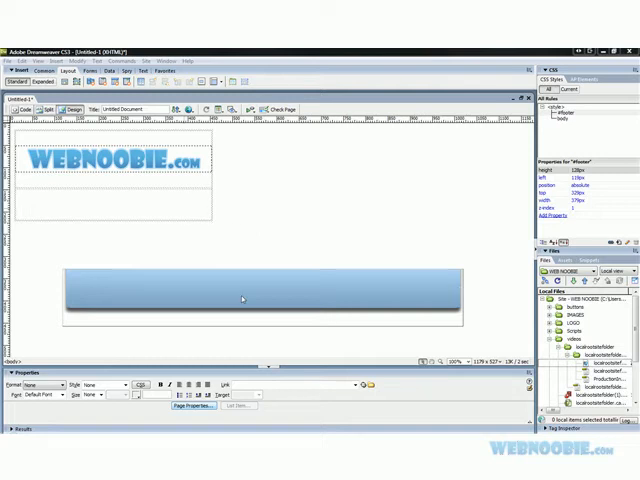
pyautogui.moveTo(320, 244)
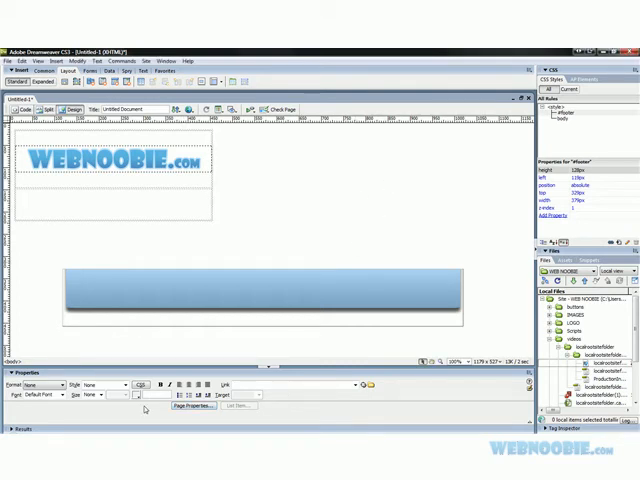
# In Page Properties, remove the teal background colour and choose the stripe image as background.
pyautogui.click(192, 410)
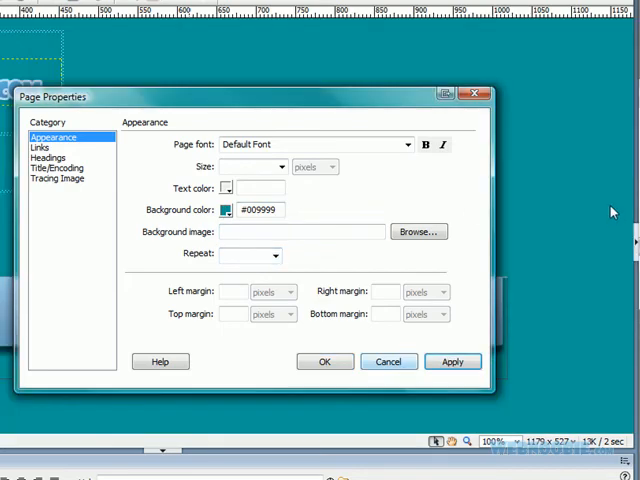
pyautogui.tripleClick(262, 210)
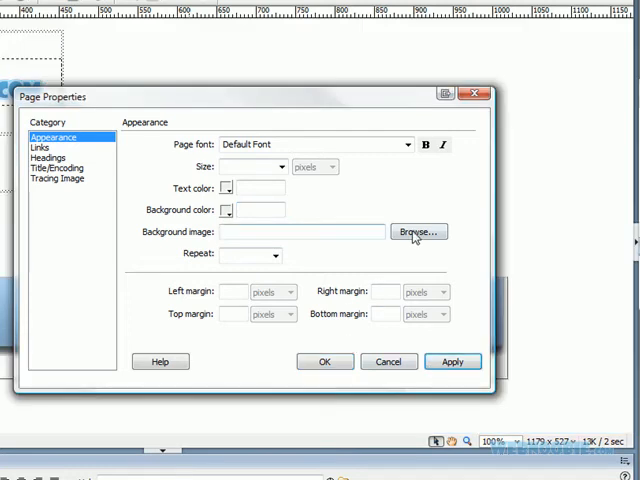
pyautogui.click(416, 232)
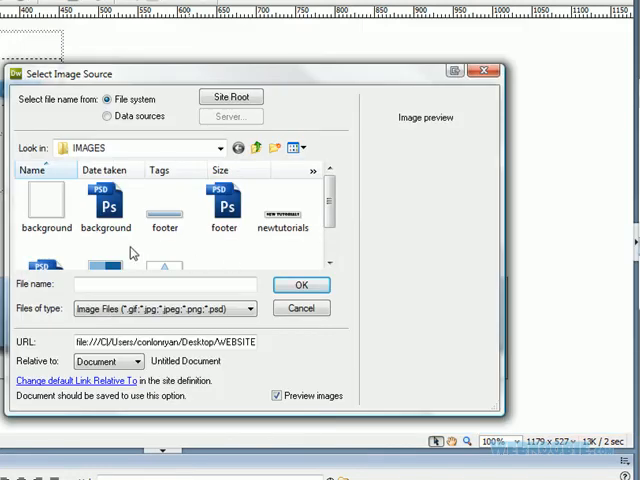
pyautogui.click(300, 284)
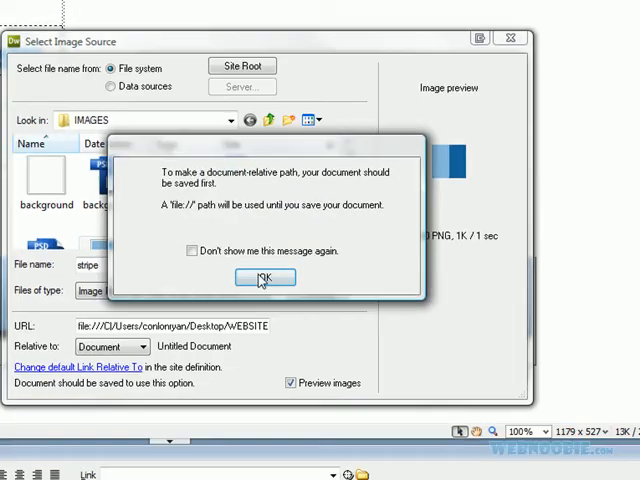
pyautogui.click(264, 276)
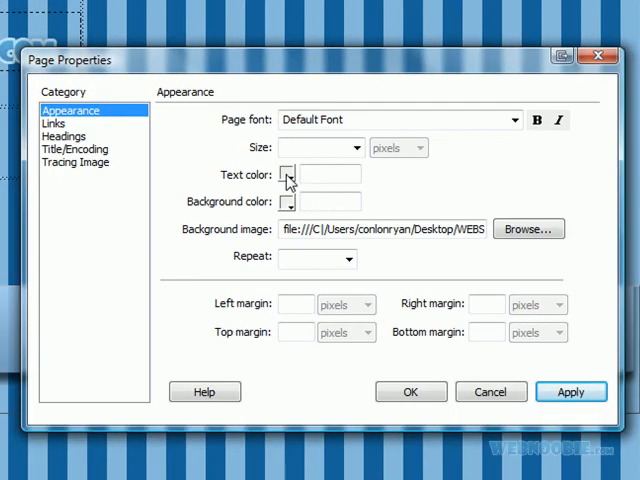
pyautogui.moveTo(332, 120)
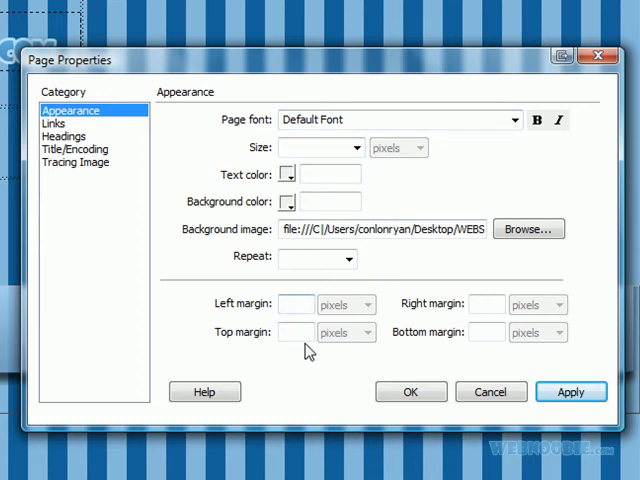
# Clear the background image path field again.
pyautogui.tripleClick(384, 228)
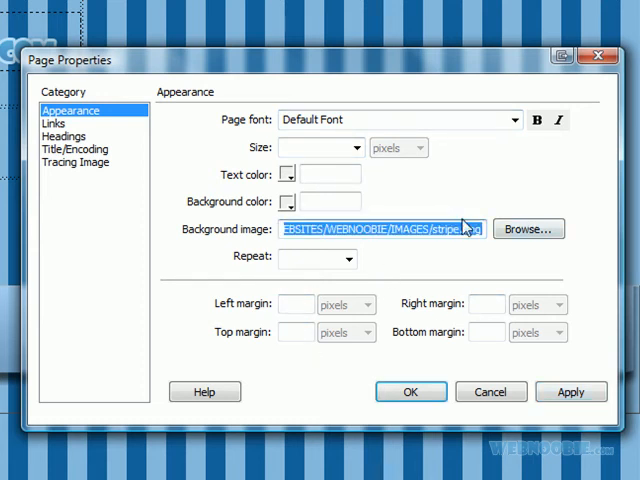
pyautogui.press('Delete')
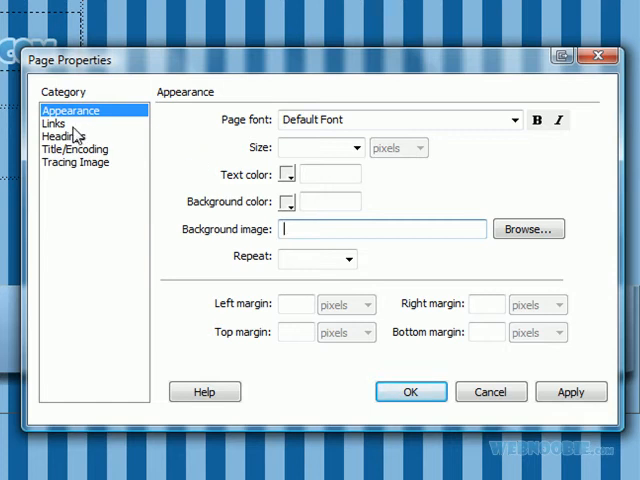
# Review the Links category and underline-style choices, then return to Appearance.
pyautogui.click(52, 122)
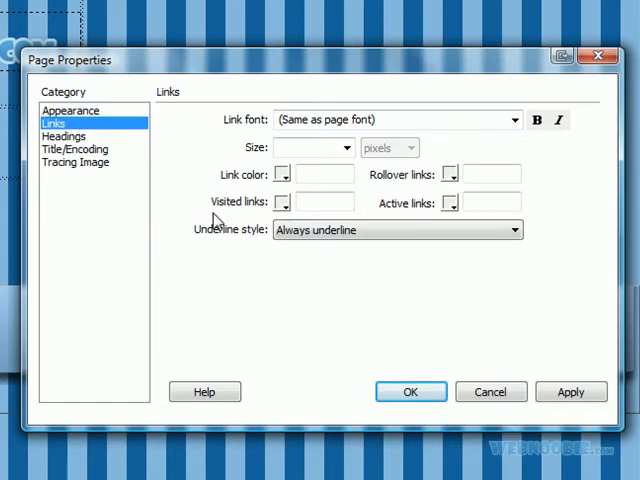
pyautogui.moveTo(304, 164)
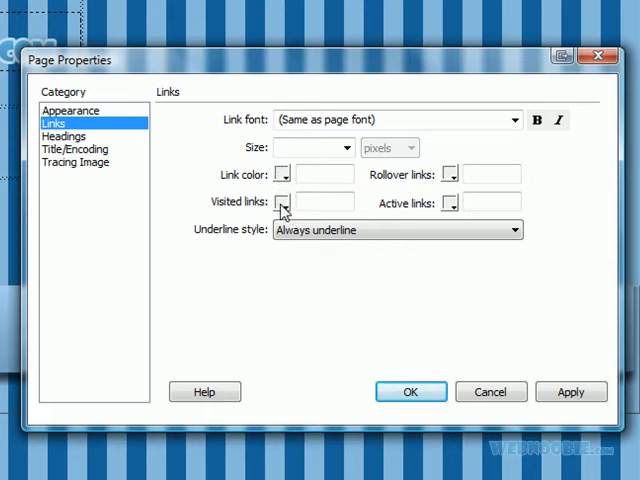
pyautogui.moveTo(452, 180)
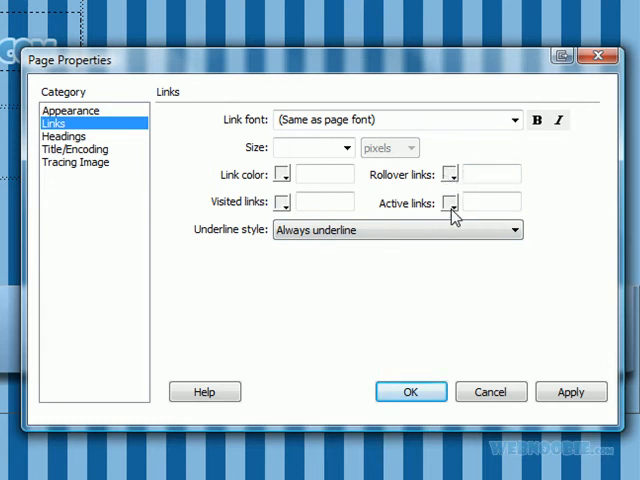
pyautogui.moveTo(410, 220)
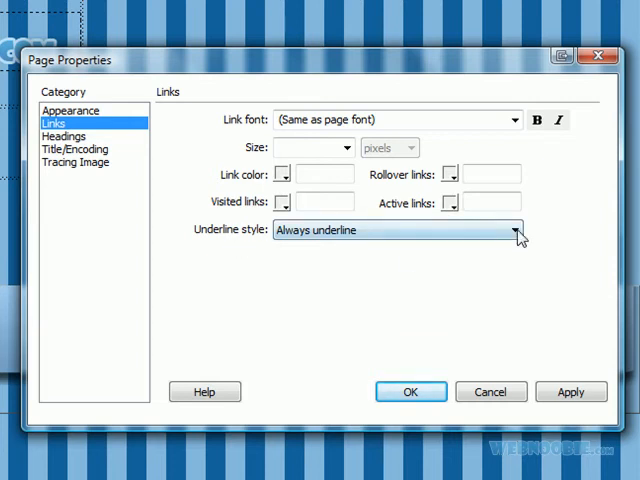
pyautogui.click(514, 232)
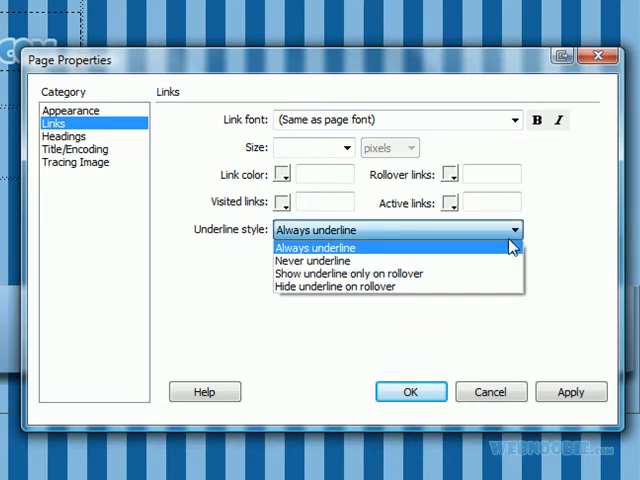
pyautogui.moveTo(470, 278)
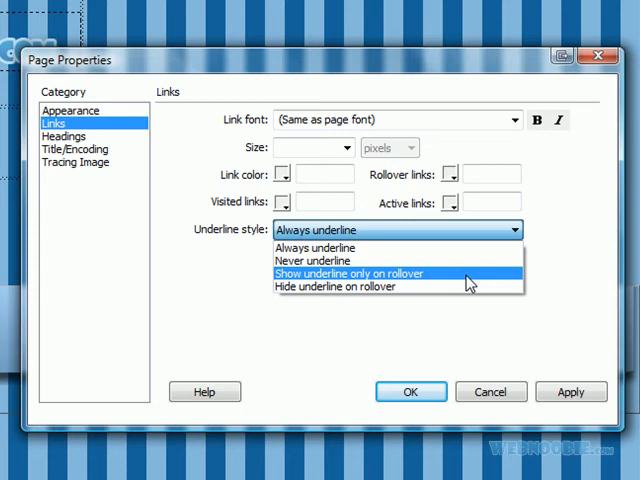
pyautogui.moveTo(446, 288)
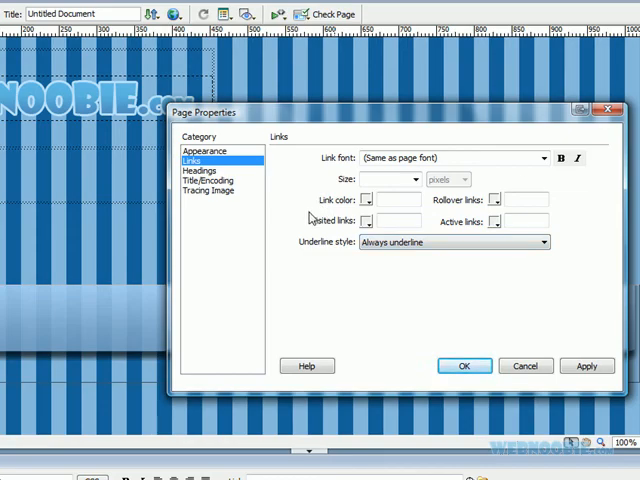
pyautogui.moveTo(456, 320)
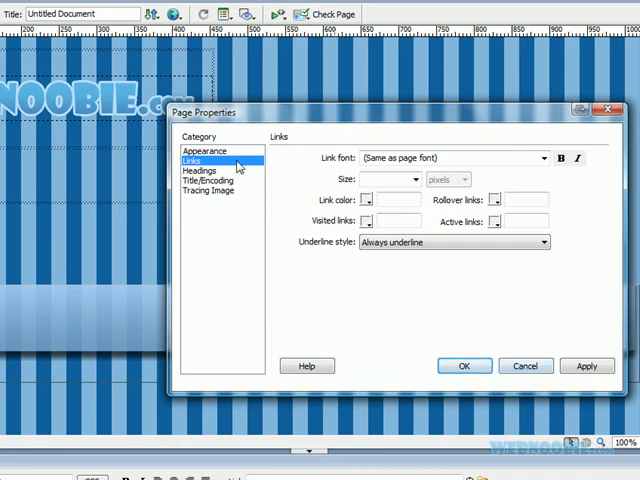
pyautogui.click(204, 152)
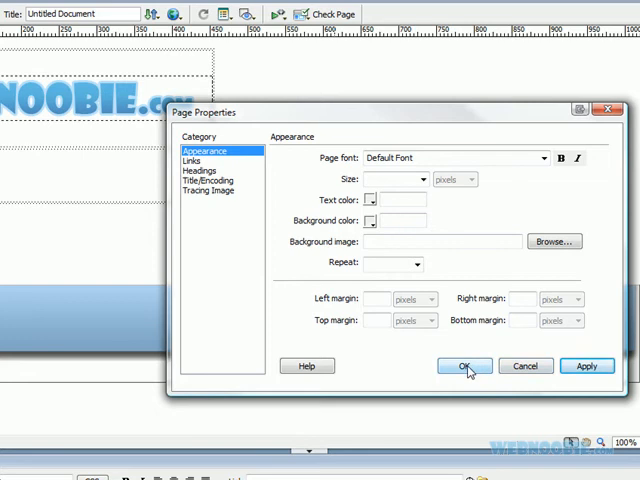
# Confirm Page Properties, leaving a plain white page background.
pyautogui.click(464, 366)
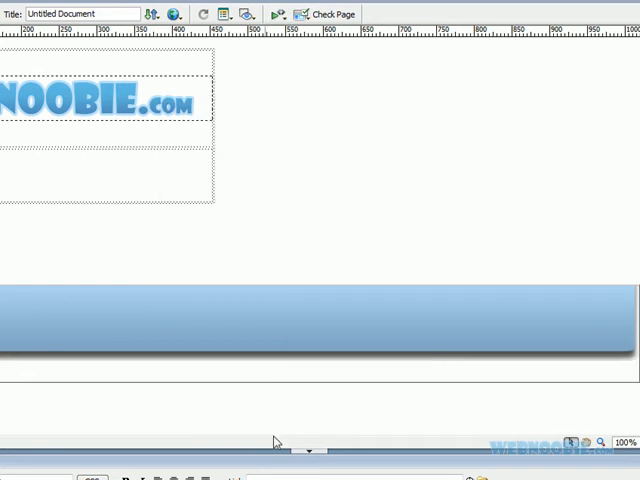
pyautogui.moveTo(360, 214)
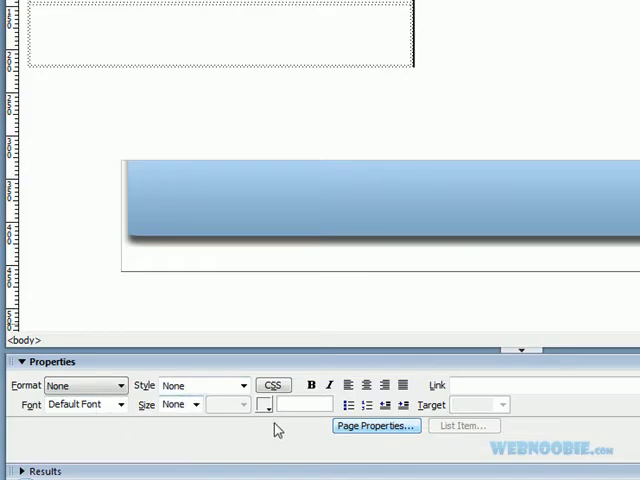
pyautogui.moveTo(330, 390)
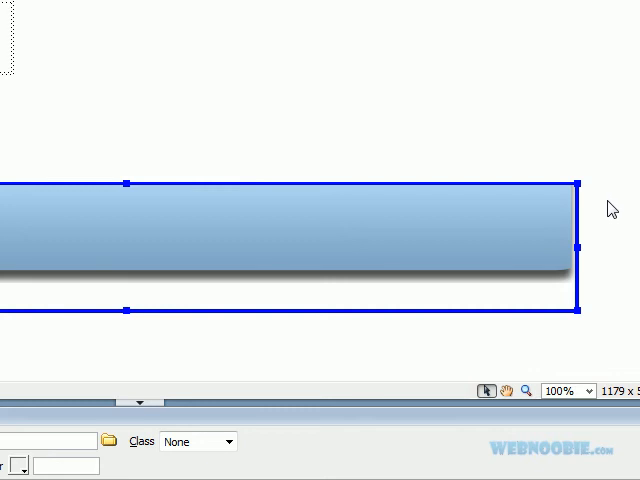
pyautogui.moveTo(50, 444)
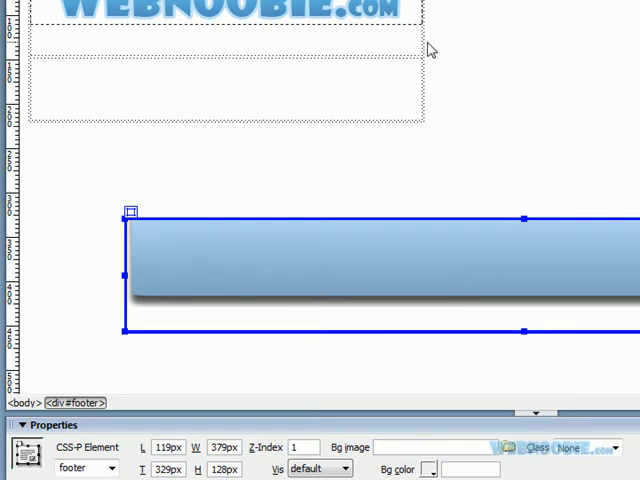
# Rename the layer around the blue bar to the ID footer.
pyautogui.scroll(3)
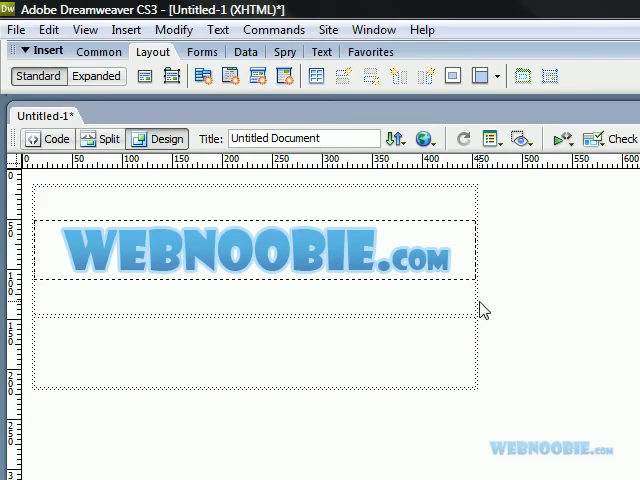
pyautogui.moveTo(486, 332)
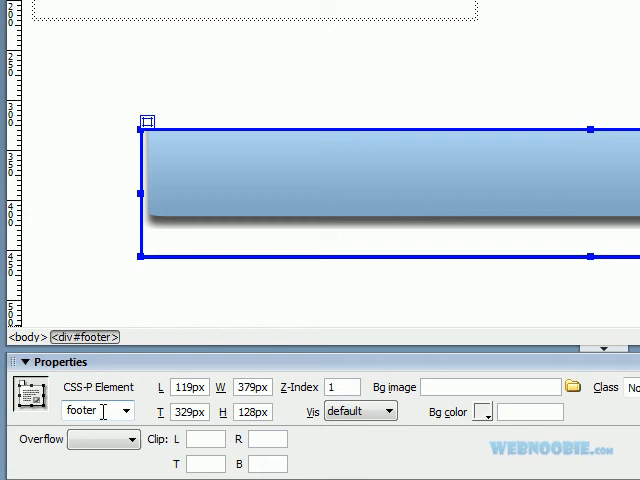
pyautogui.tripleClick(88, 410)
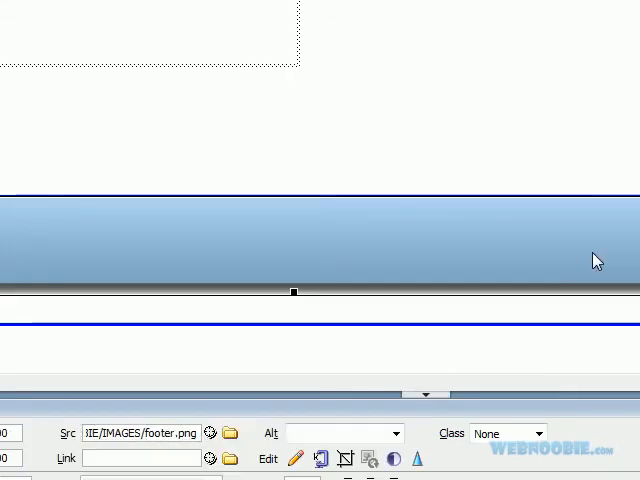
pyautogui.moveTo(428, 292)
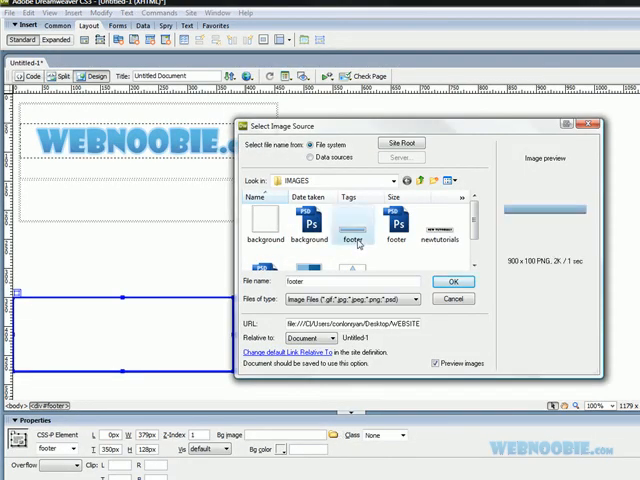
# Confirm footer.png as the layer's background image and resize the layer to fit the bar.
pyautogui.click(452, 280)
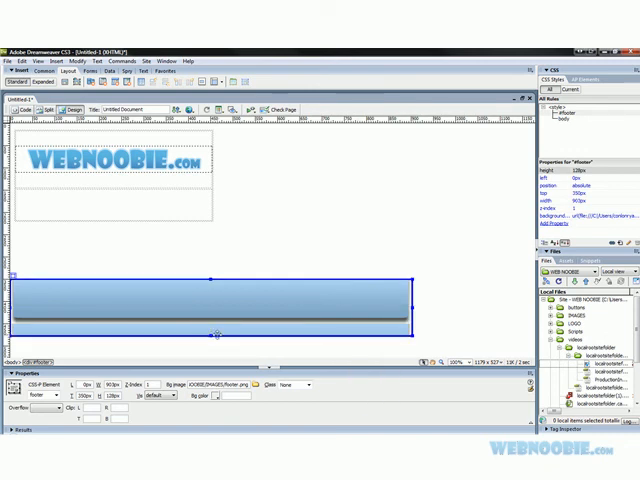
pyautogui.moveTo(216, 336)
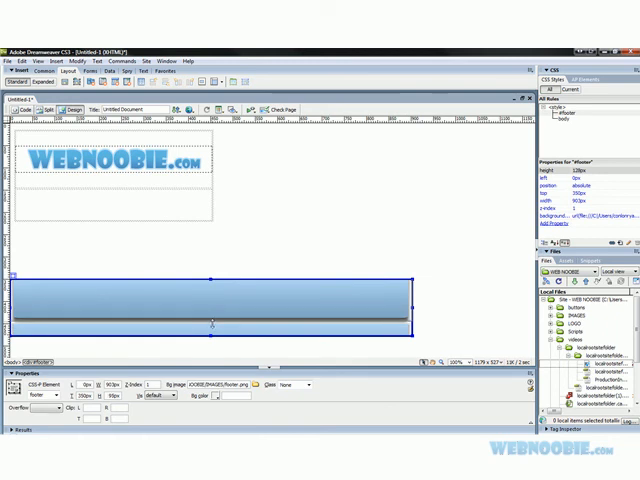
pyautogui.moveTo(212, 340); pyautogui.dragTo(212, 324)
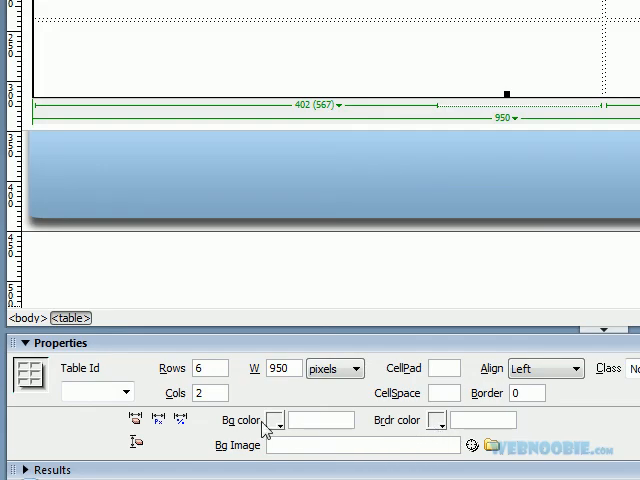
# Give the 950-pixel logo table the footer image as its background, accepting the relative-path note.
pyautogui.click(278, 420)
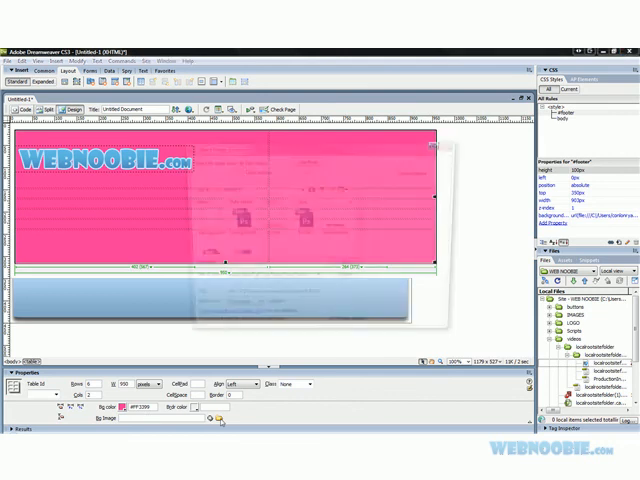
pyautogui.click(206, 420)
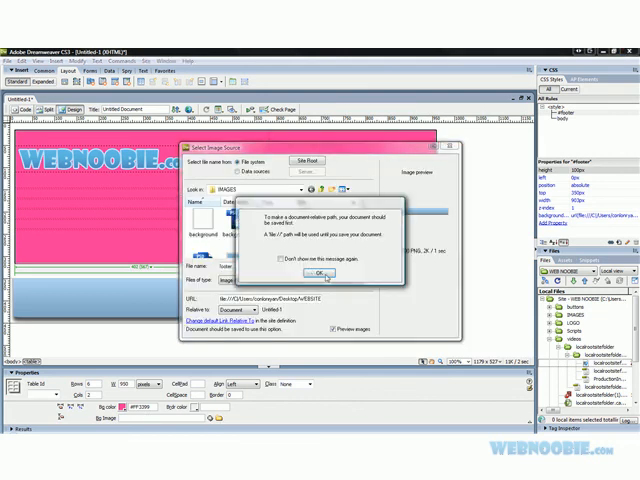
pyautogui.click(316, 276)
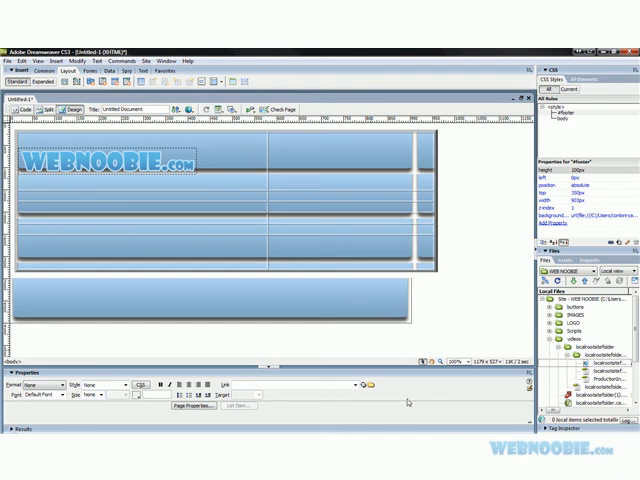
pyautogui.moveTo(484, 236)
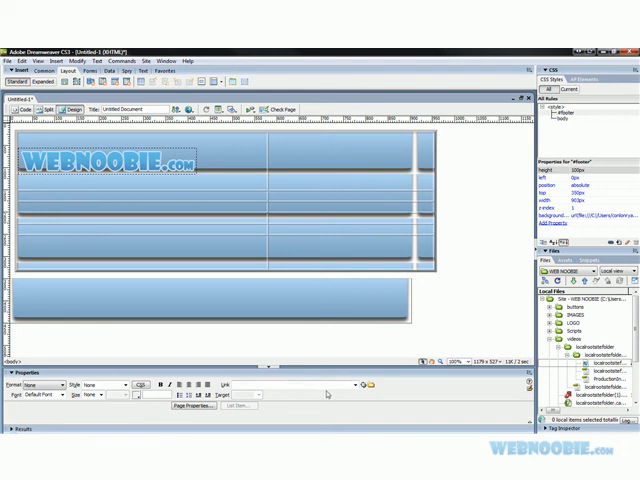
pyautogui.moveTo(424, 404)
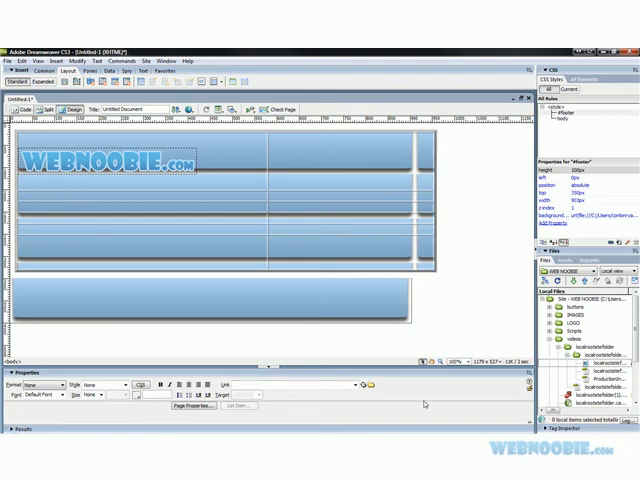